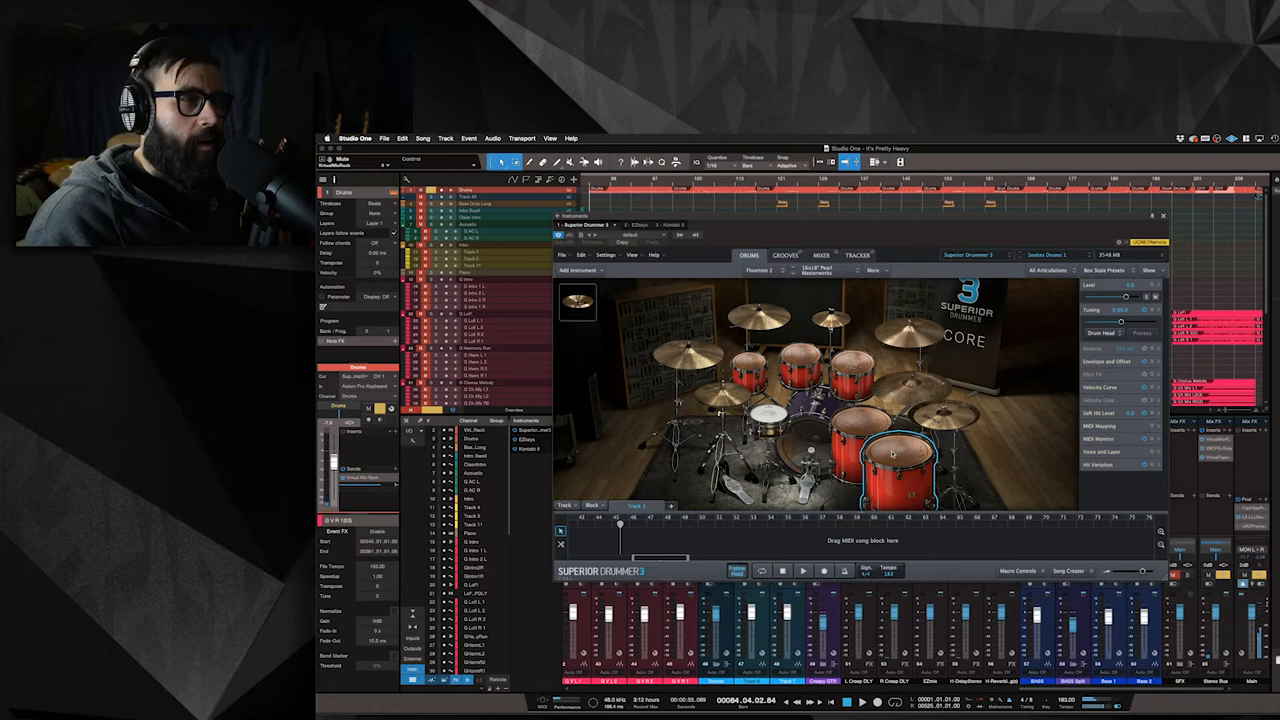
# Review the channel and bus EQs in Superior Drummer's mixer, closing each afterwards
pyautogui.click(858, 244)
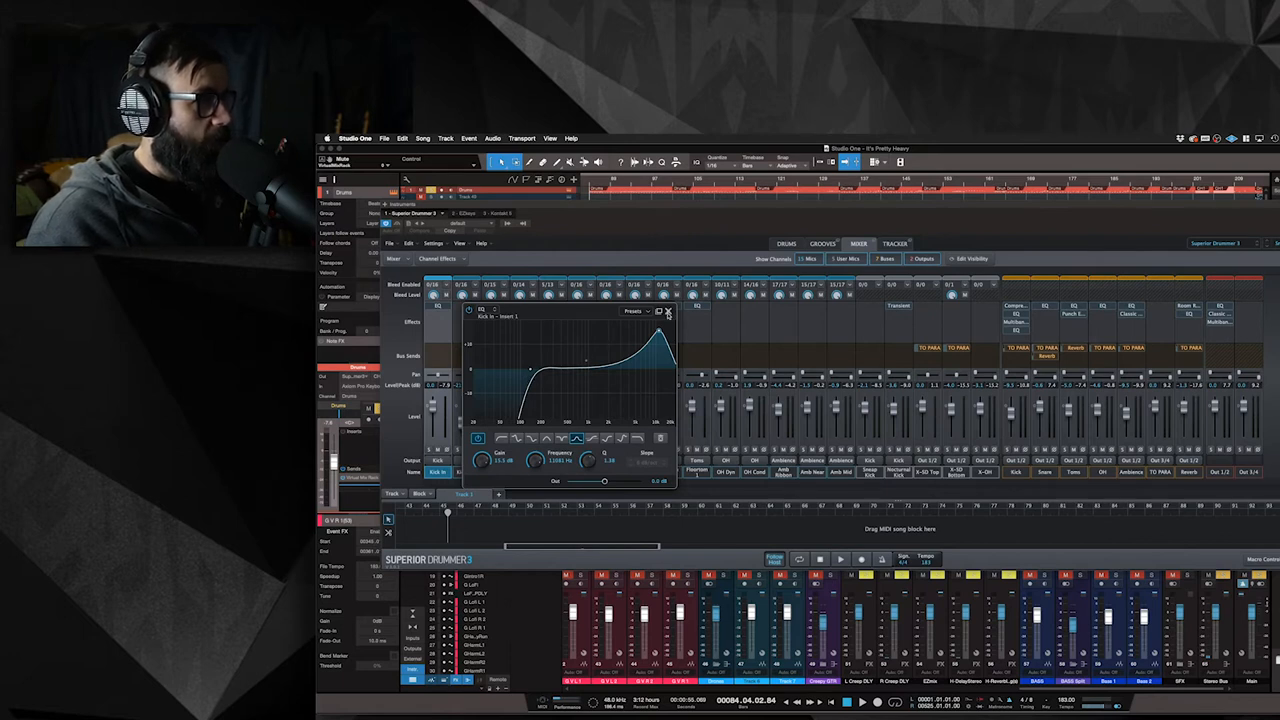
pyautogui.click(668, 312)
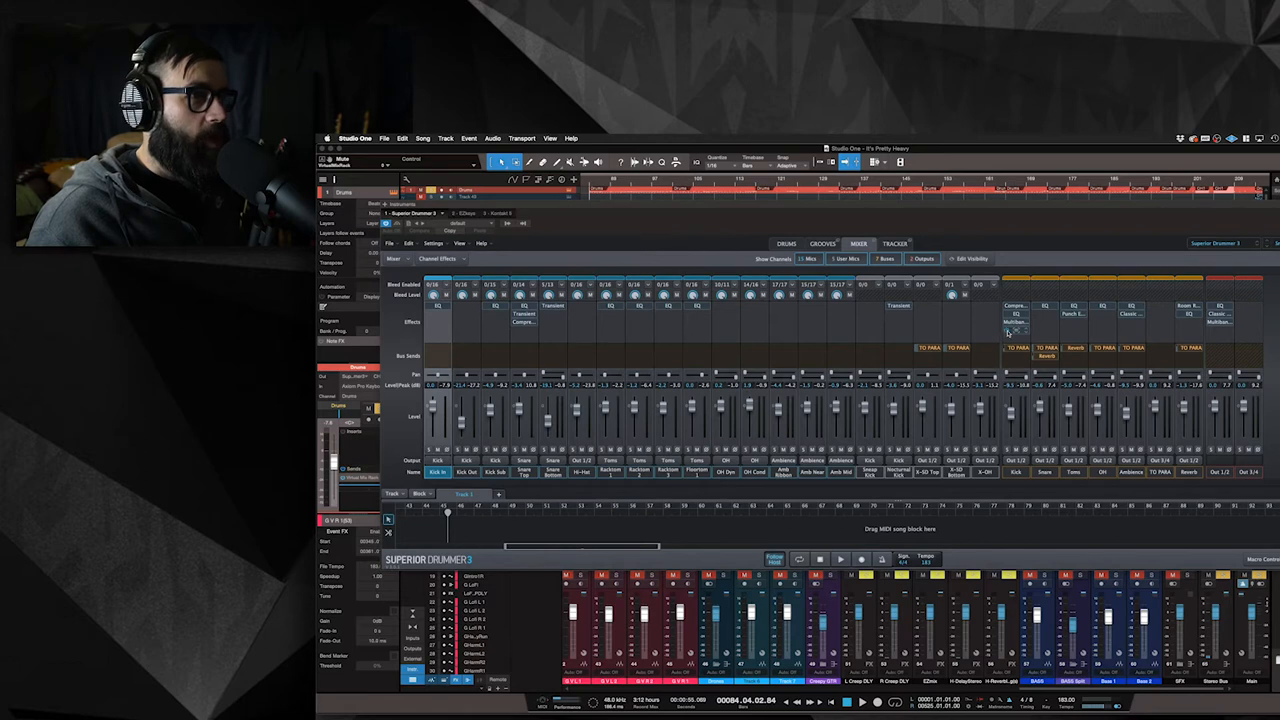
pyautogui.click(1010, 332)
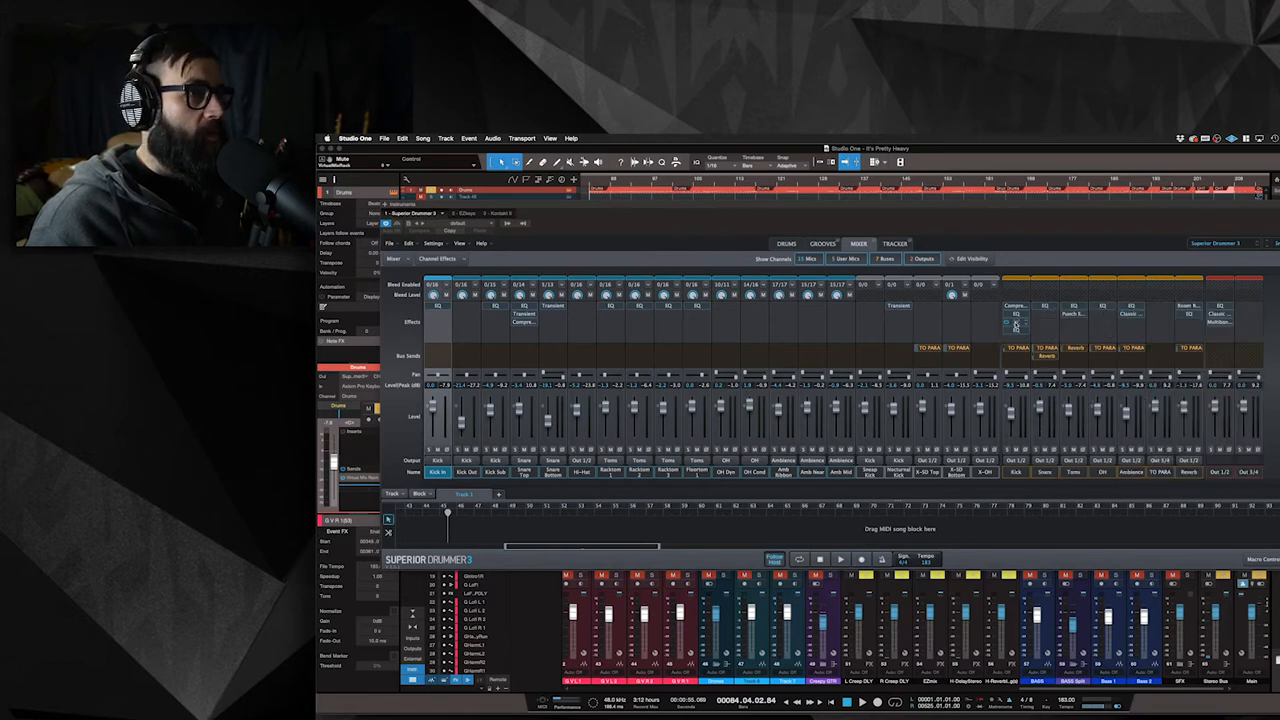
pyautogui.click(1016, 320)
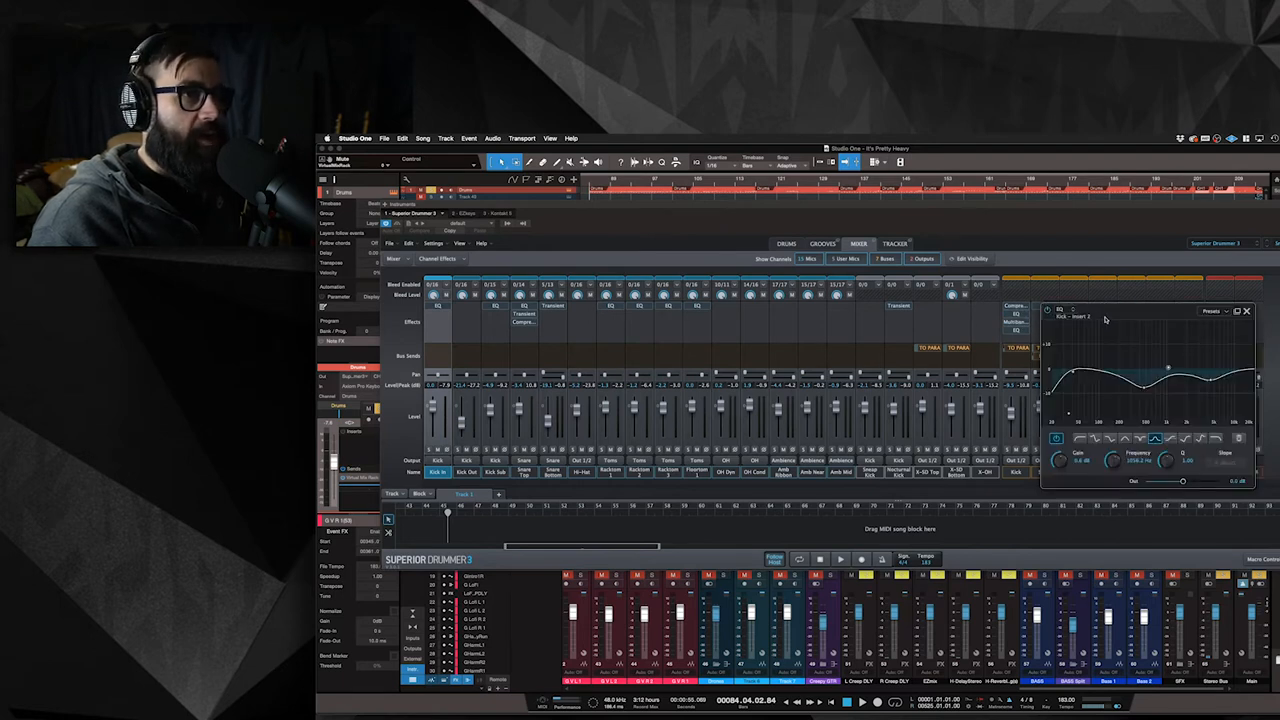
pyautogui.click(1246, 312)
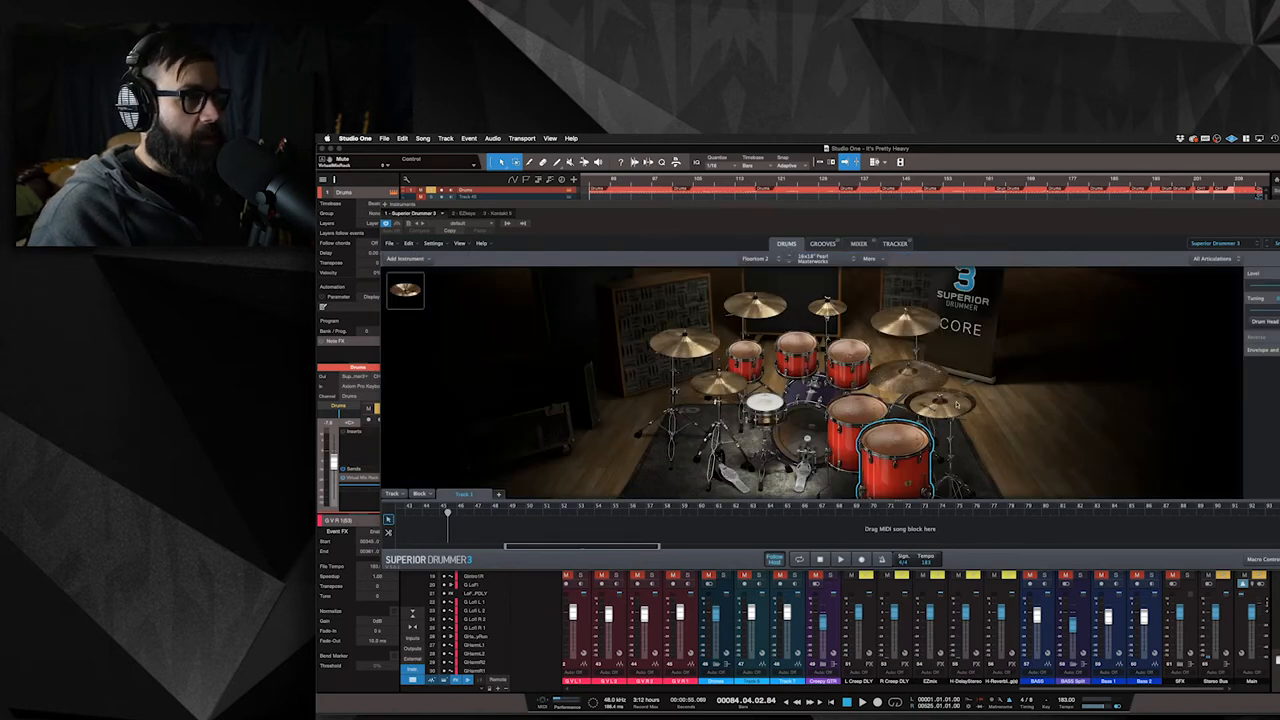
# Select a kit piece on the Drums page, then show the mixer with all kit channels
pyautogui.click(764, 404)
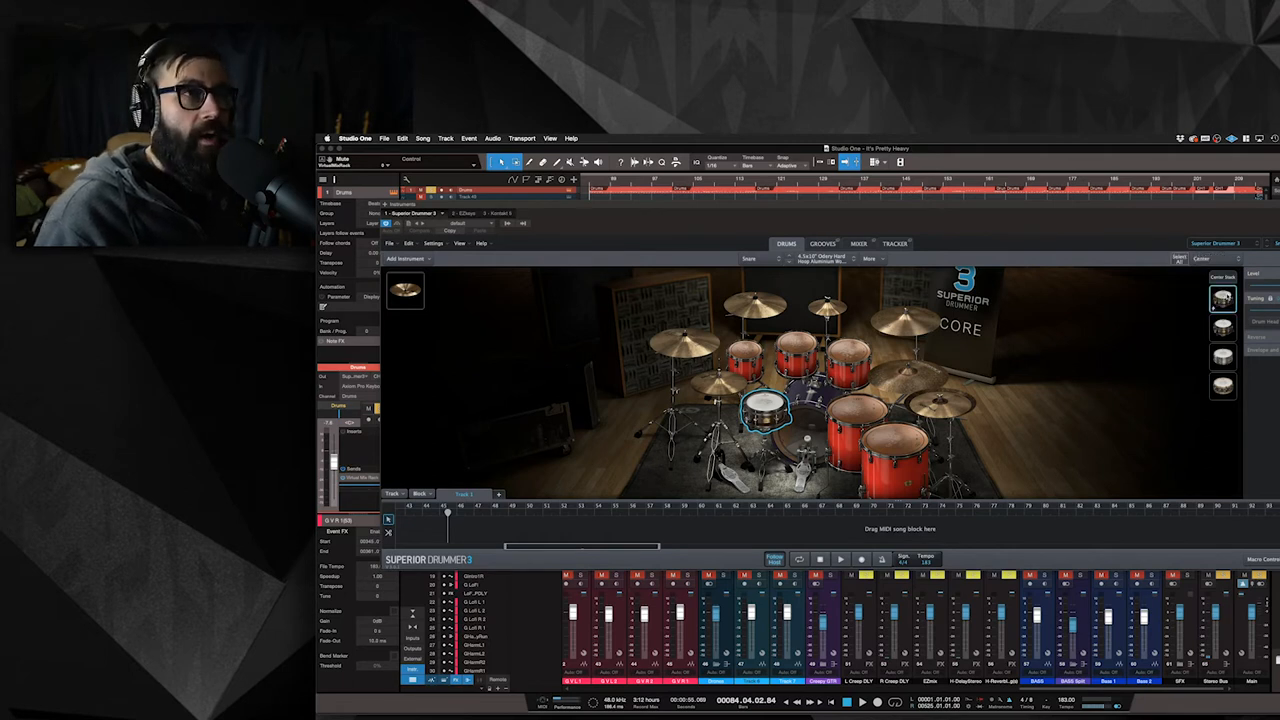
pyautogui.moveTo(1222, 328)
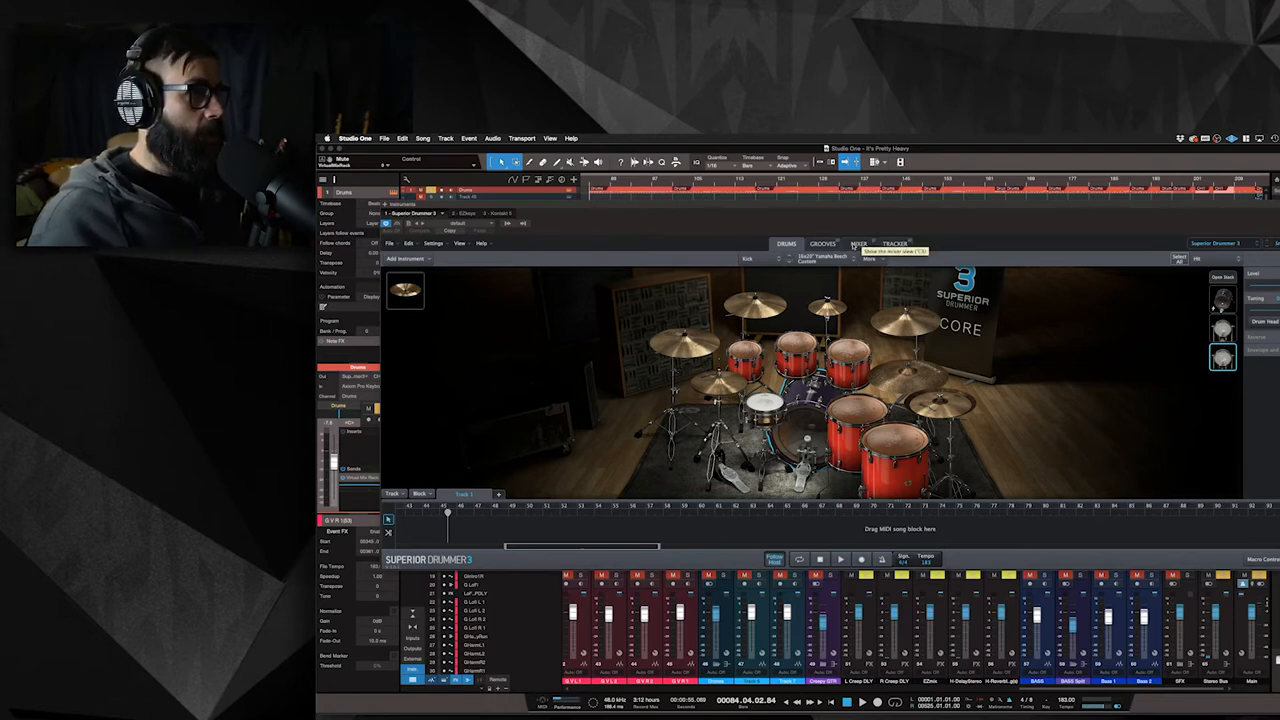
pyautogui.click(860, 244)
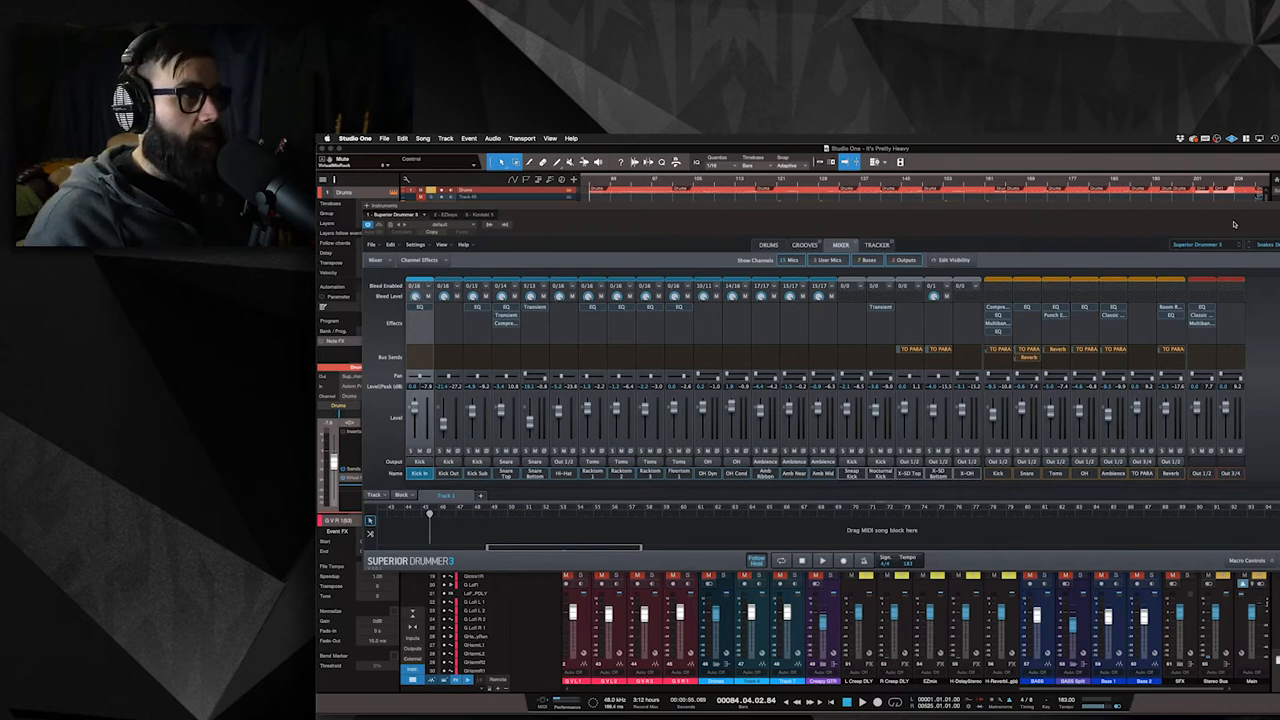
# Switch Superior Drummer back to the Drums kit page
pyautogui.click(768, 244)
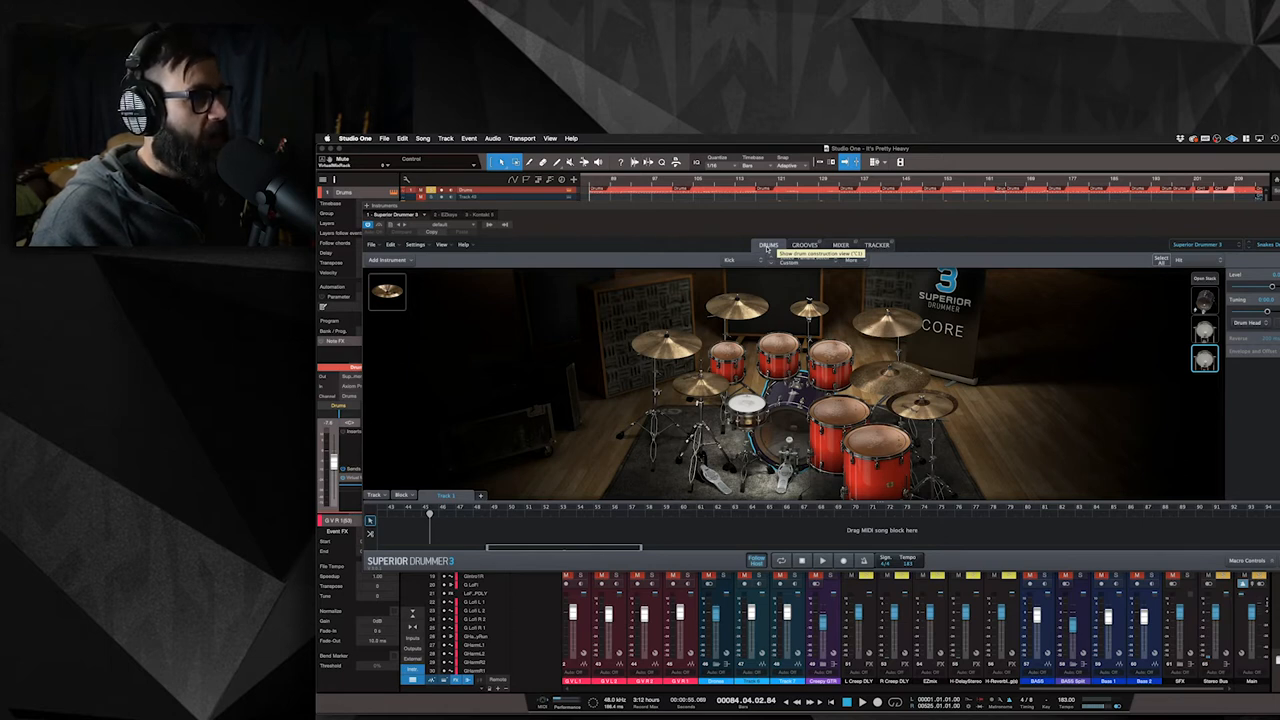
pyautogui.click(1210, 244)
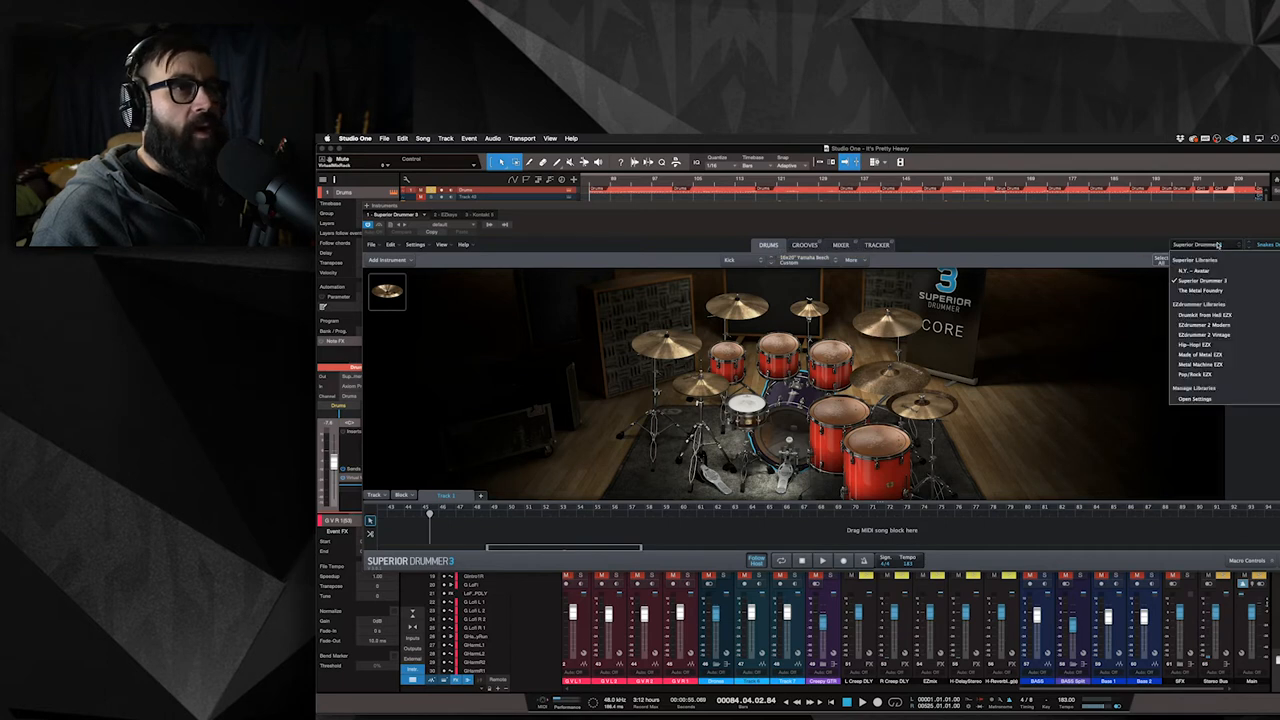
pyautogui.moveTo(1060, 228)
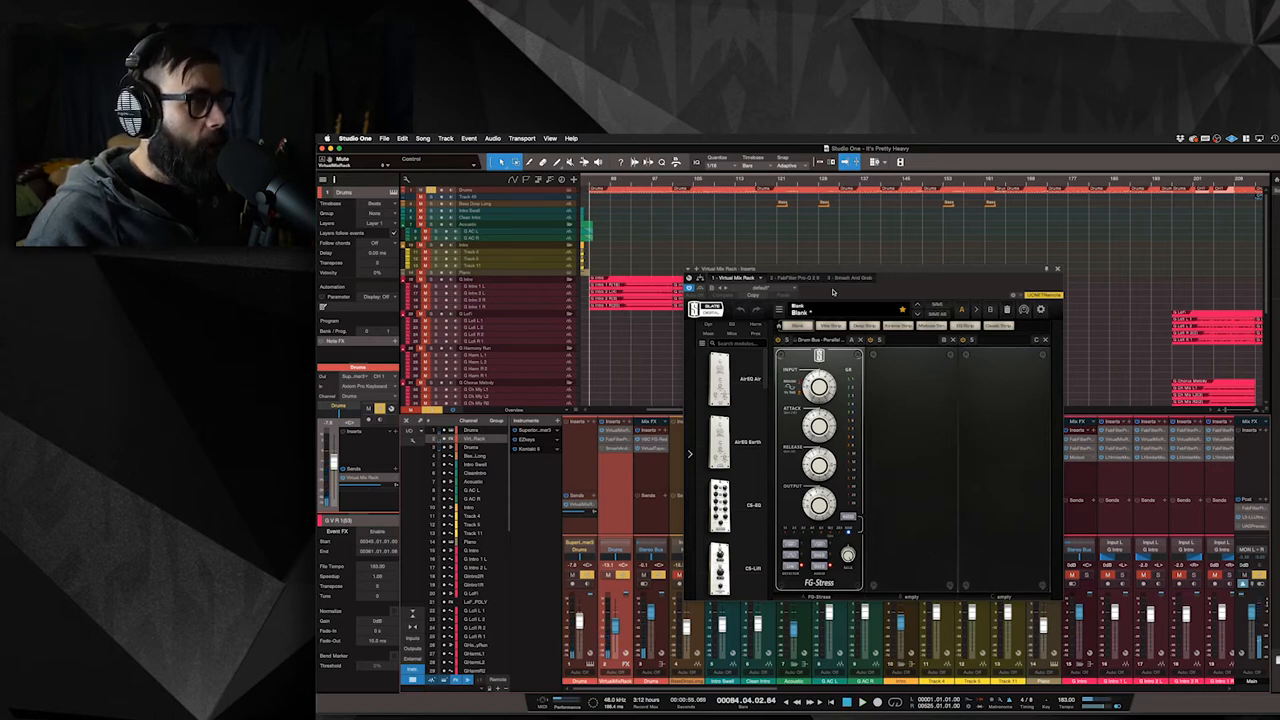
pyautogui.moveTo(802, 282)
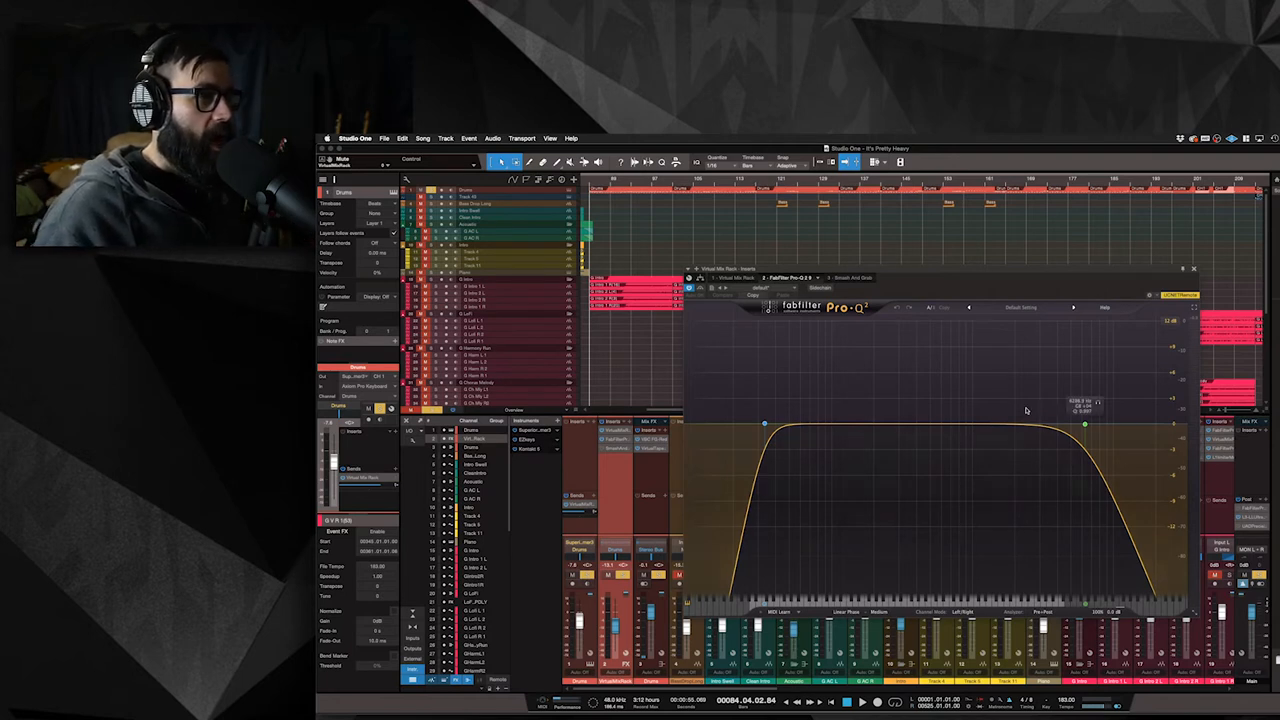
pyautogui.moveTo(984, 380)
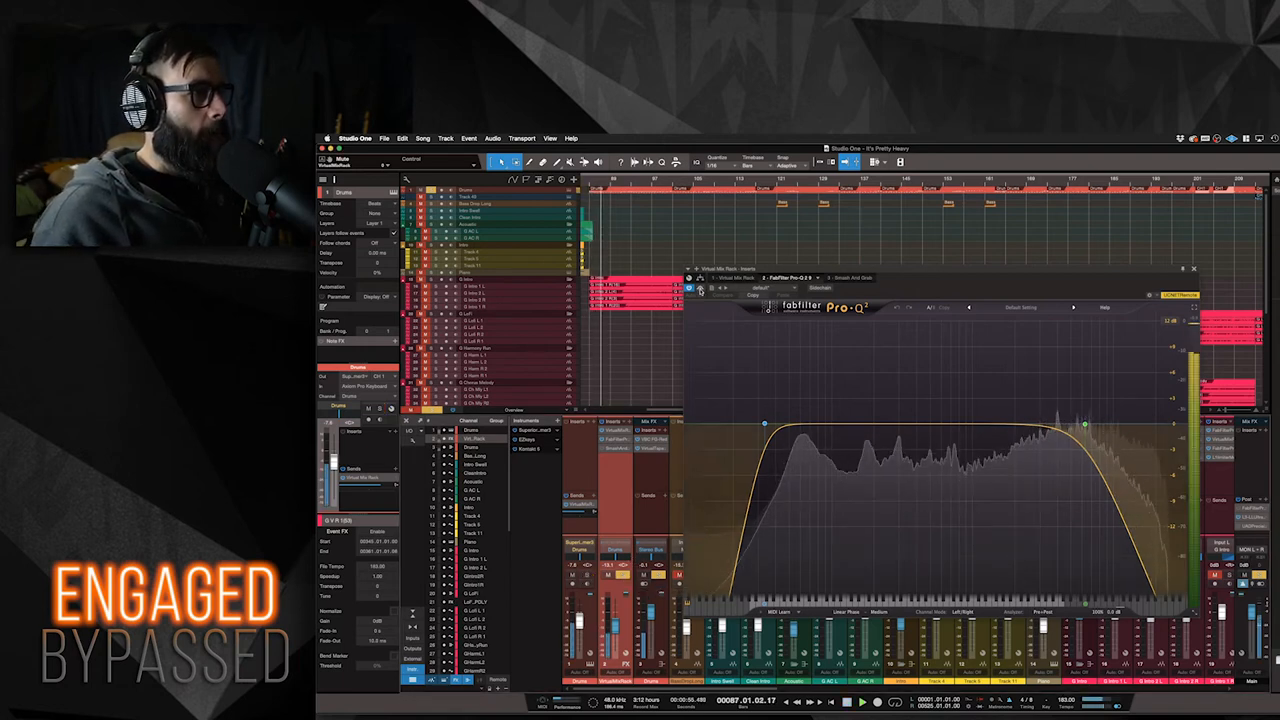
pyautogui.click(700, 288)
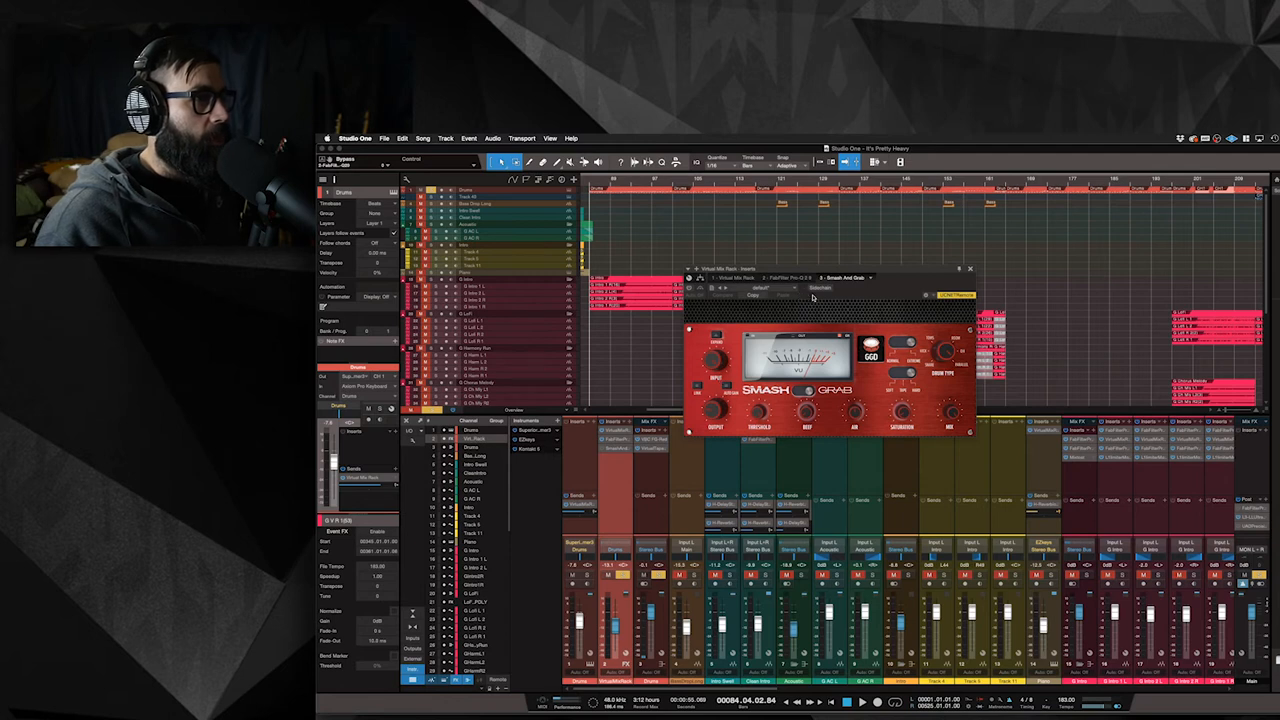
pyautogui.moveTo(796, 378)
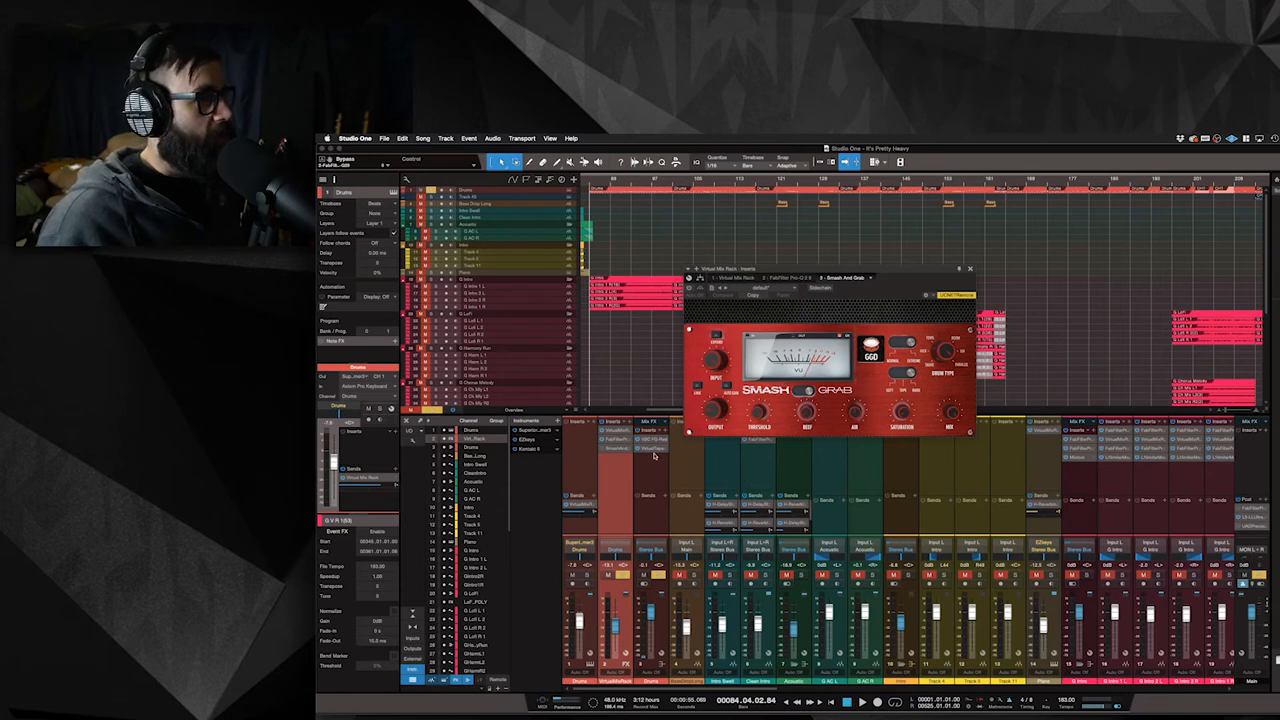
pyautogui.moveTo(612, 578)
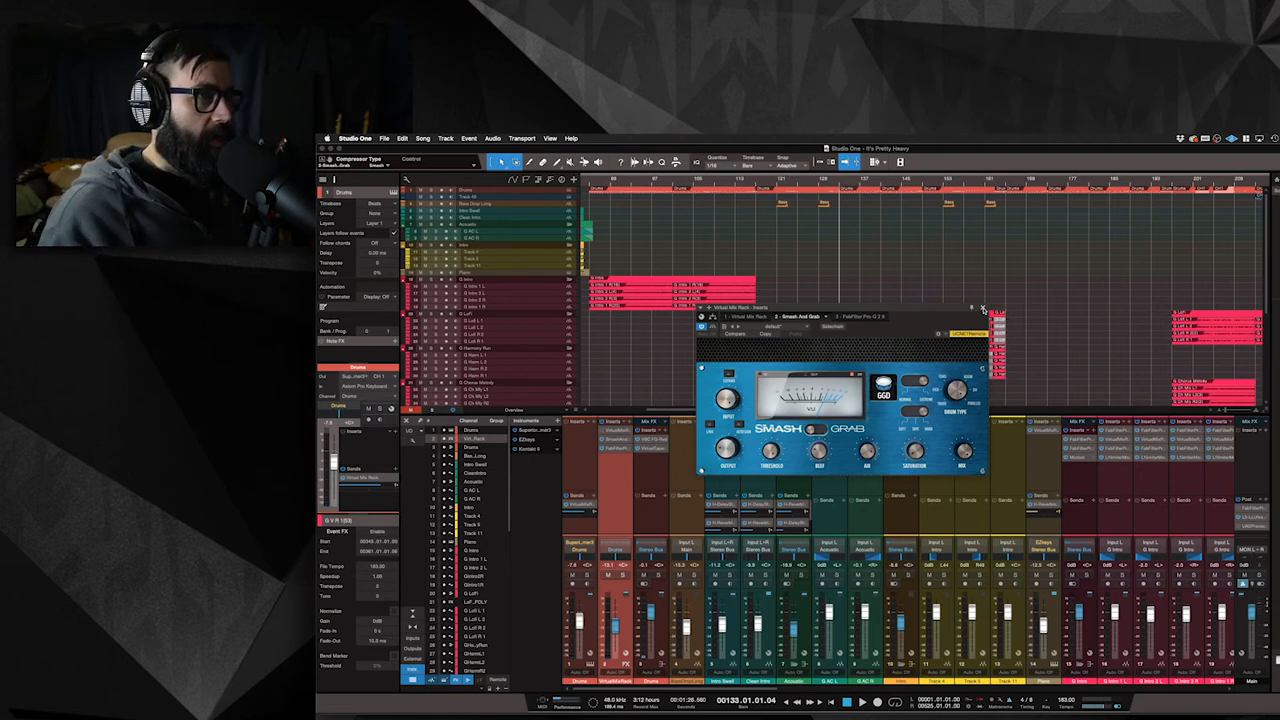
# Close the drum bus compressor window to show the mixer and arrangement
pyautogui.click(984, 308)
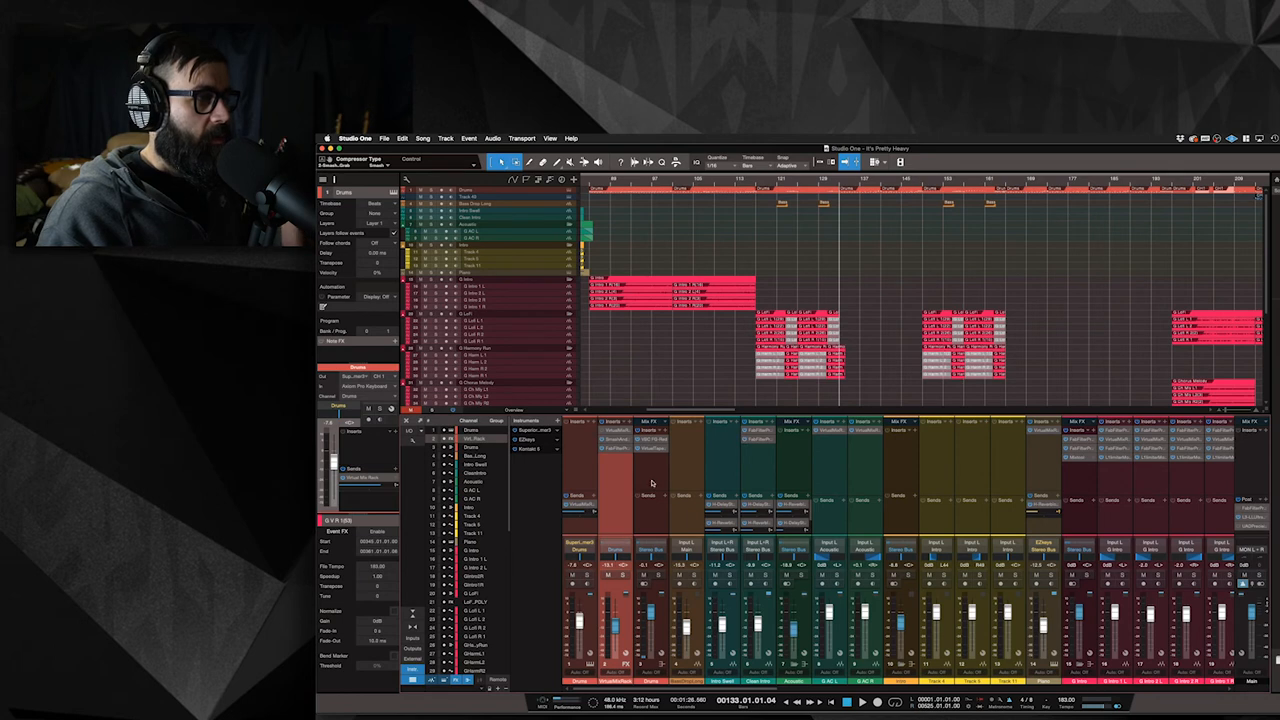
pyautogui.moveTo(612, 488)
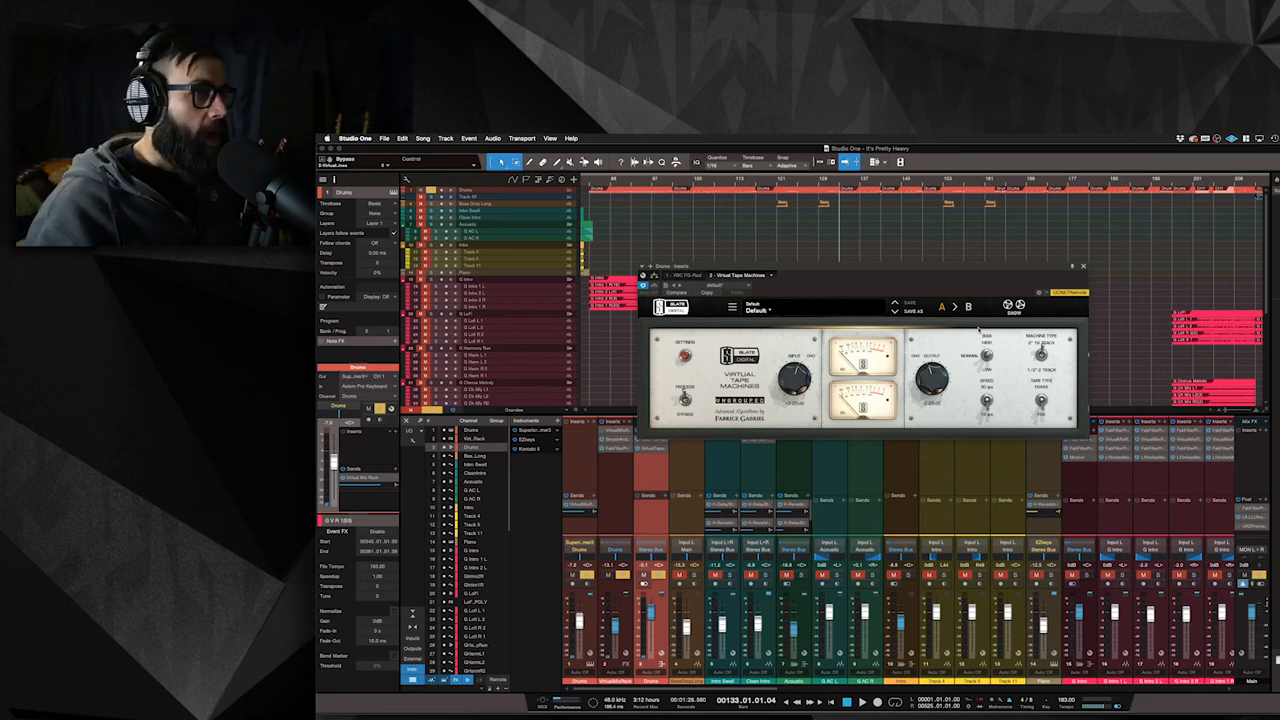
# Close the Tape Machine window, leaving the arrangement and mixer unobstructed
pyautogui.click(1084, 266)
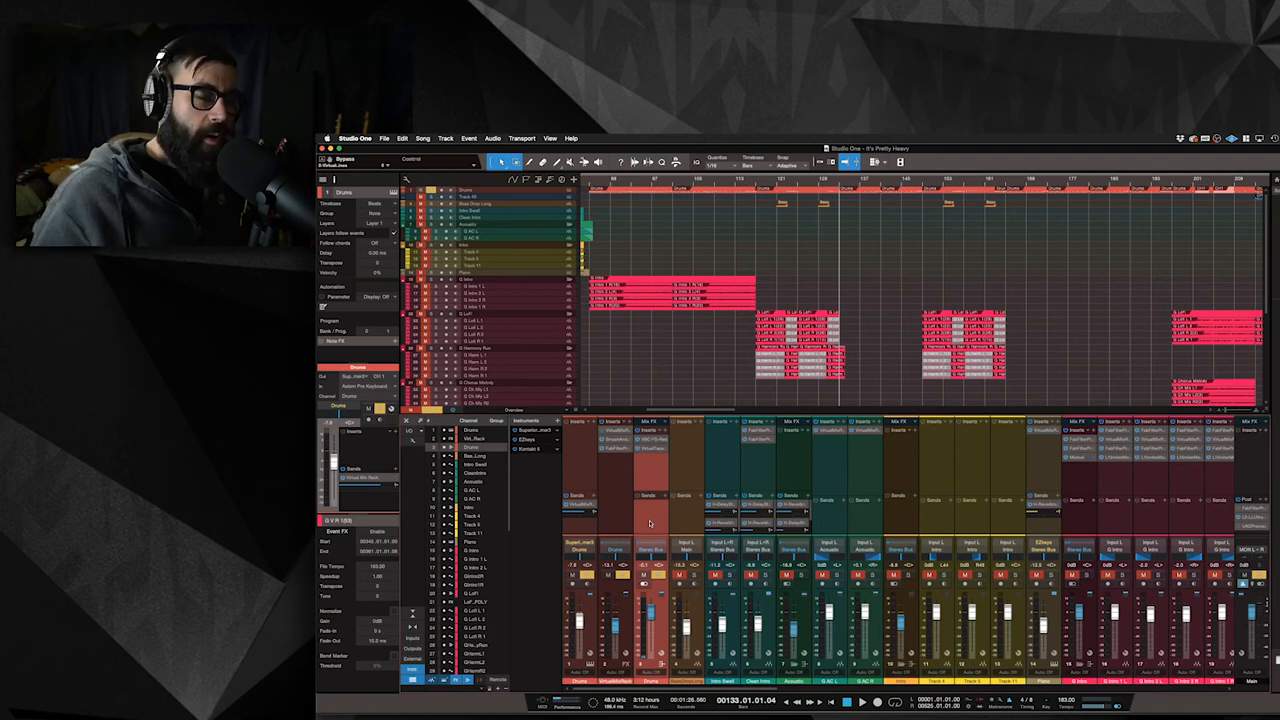
pyautogui.moveTo(640, 462)
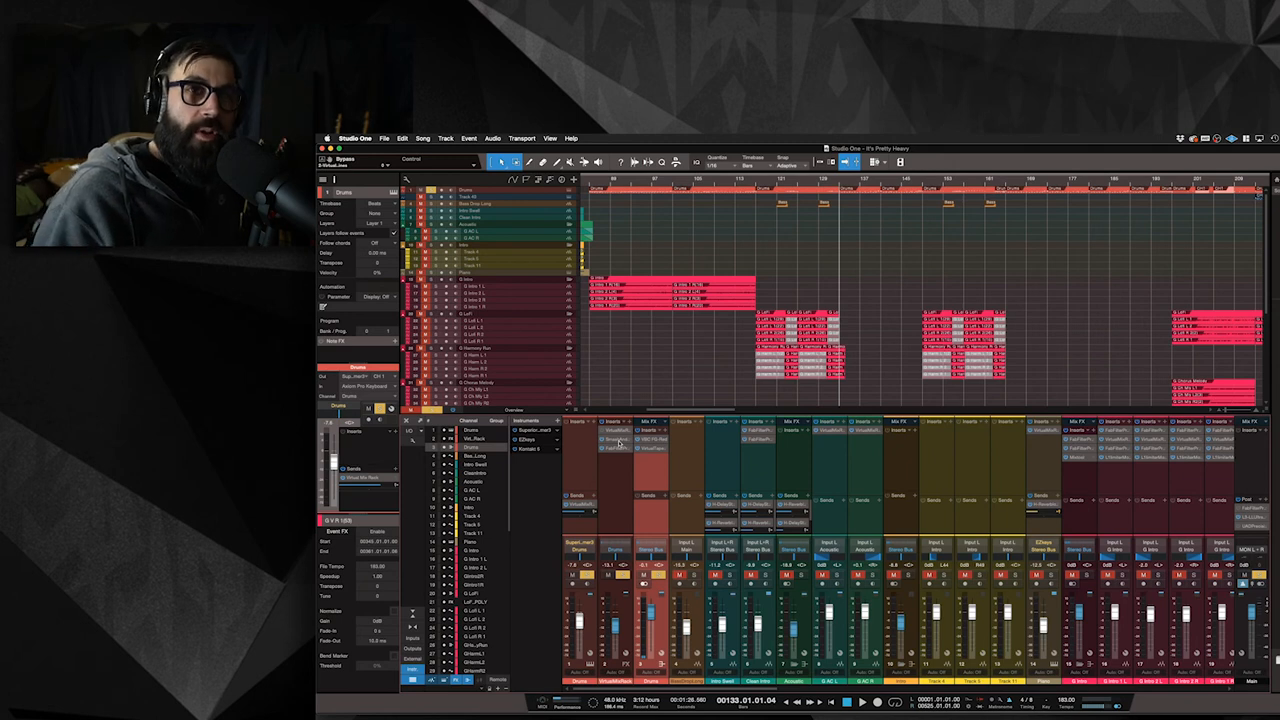
pyautogui.moveTo(780, 388)
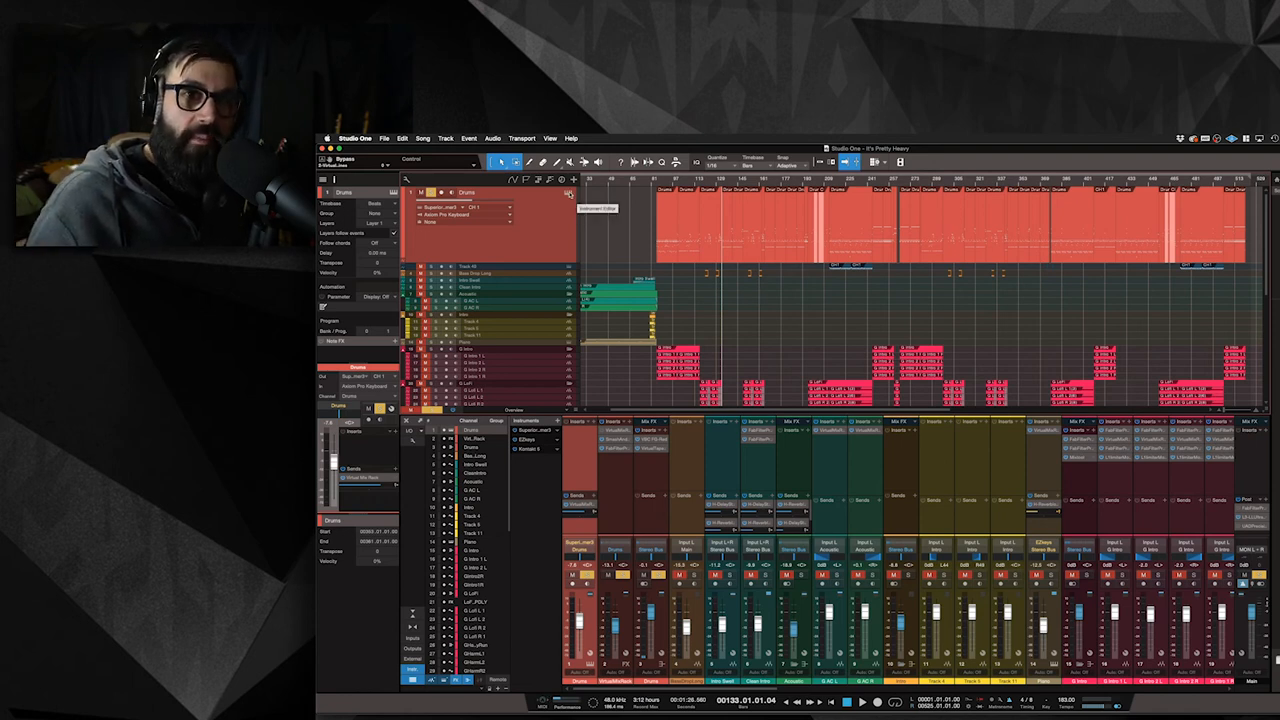
pyautogui.click(570, 192)
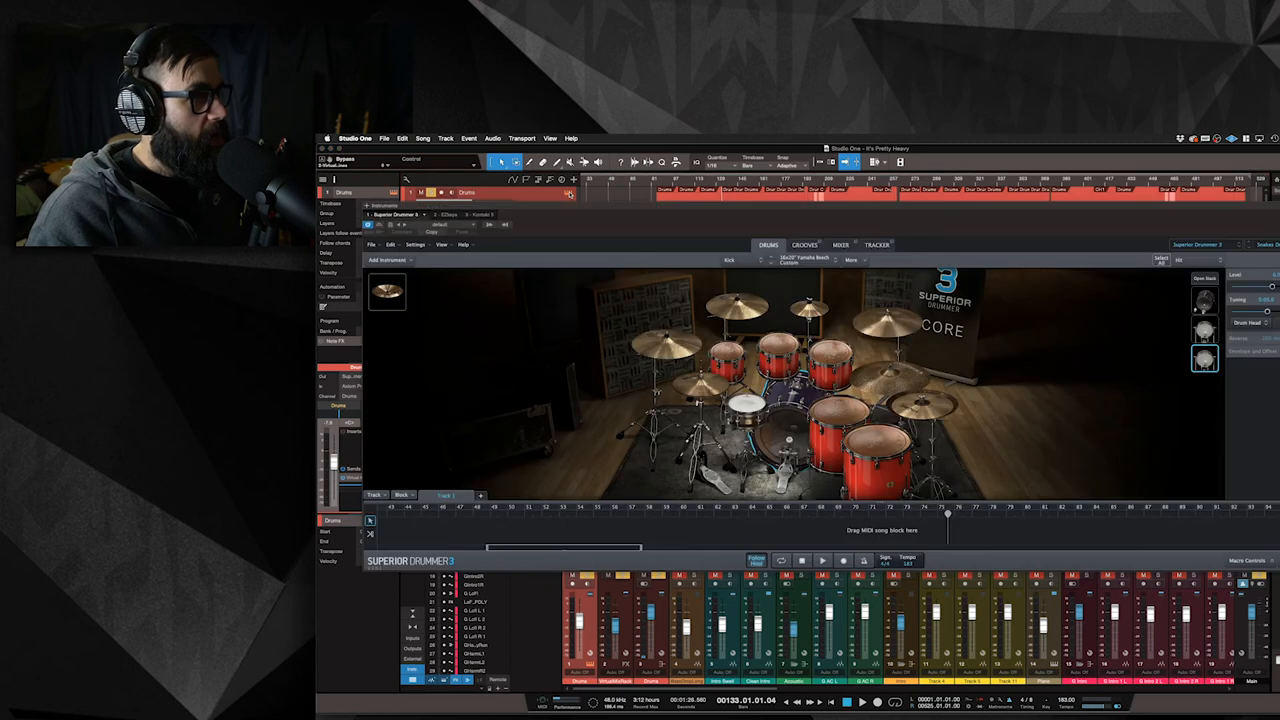
pyautogui.click(804, 244)
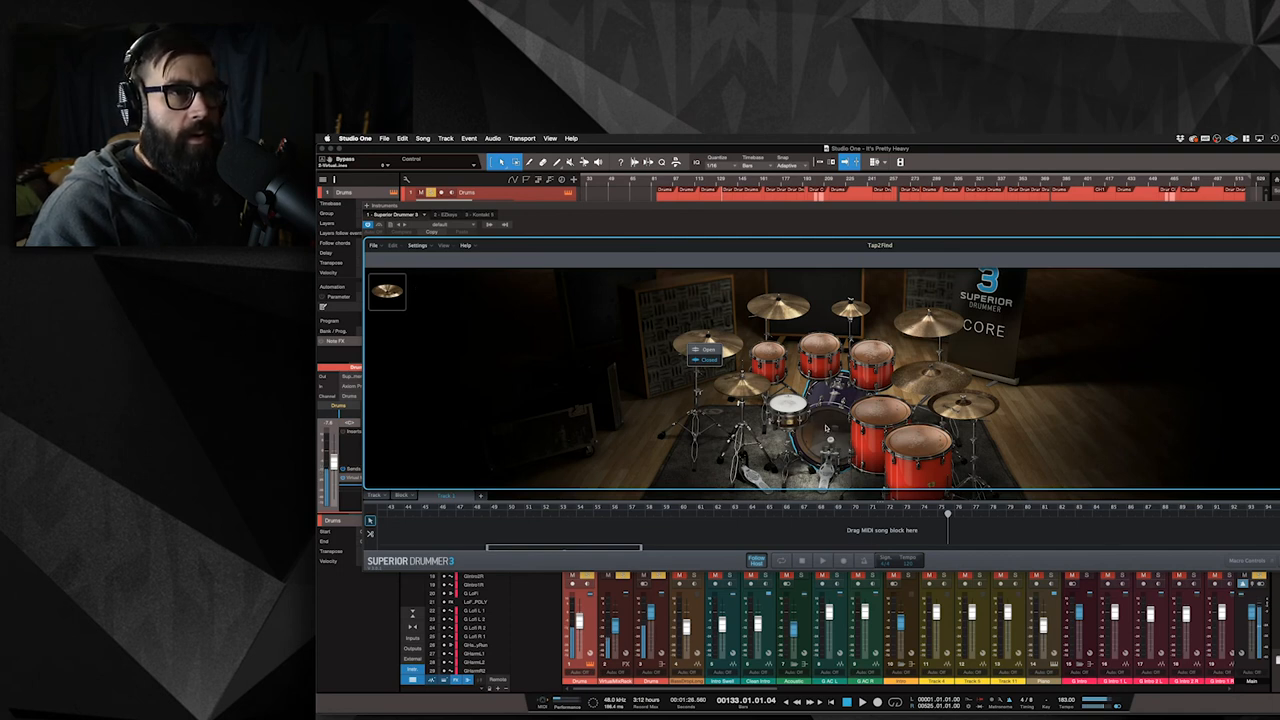
pyautogui.click(804, 244)
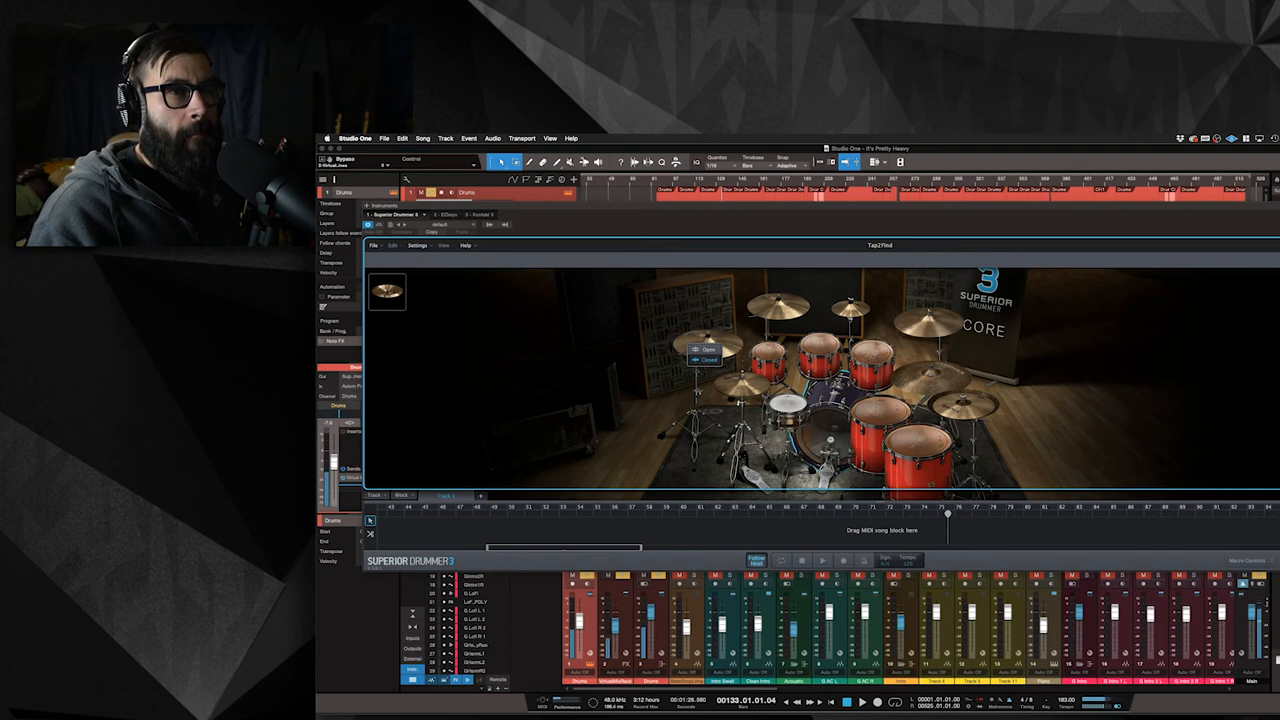
pyautogui.click(804, 244)
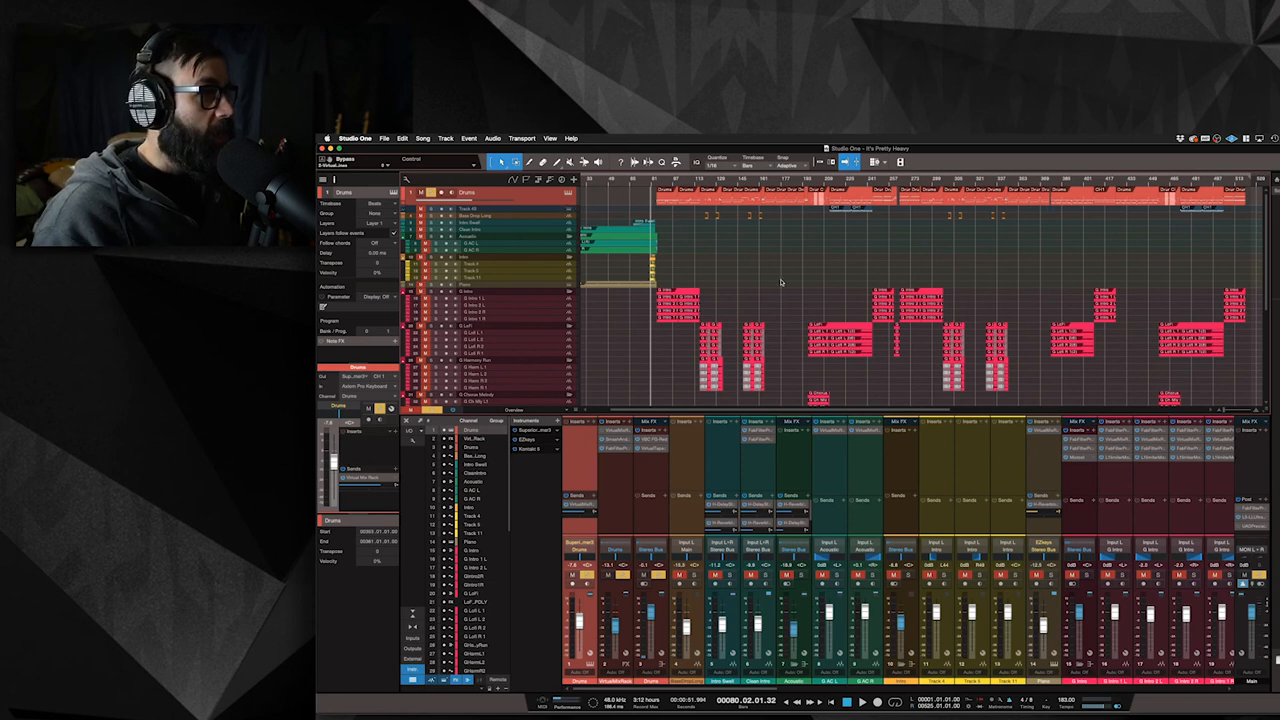
pyautogui.scroll(-3)
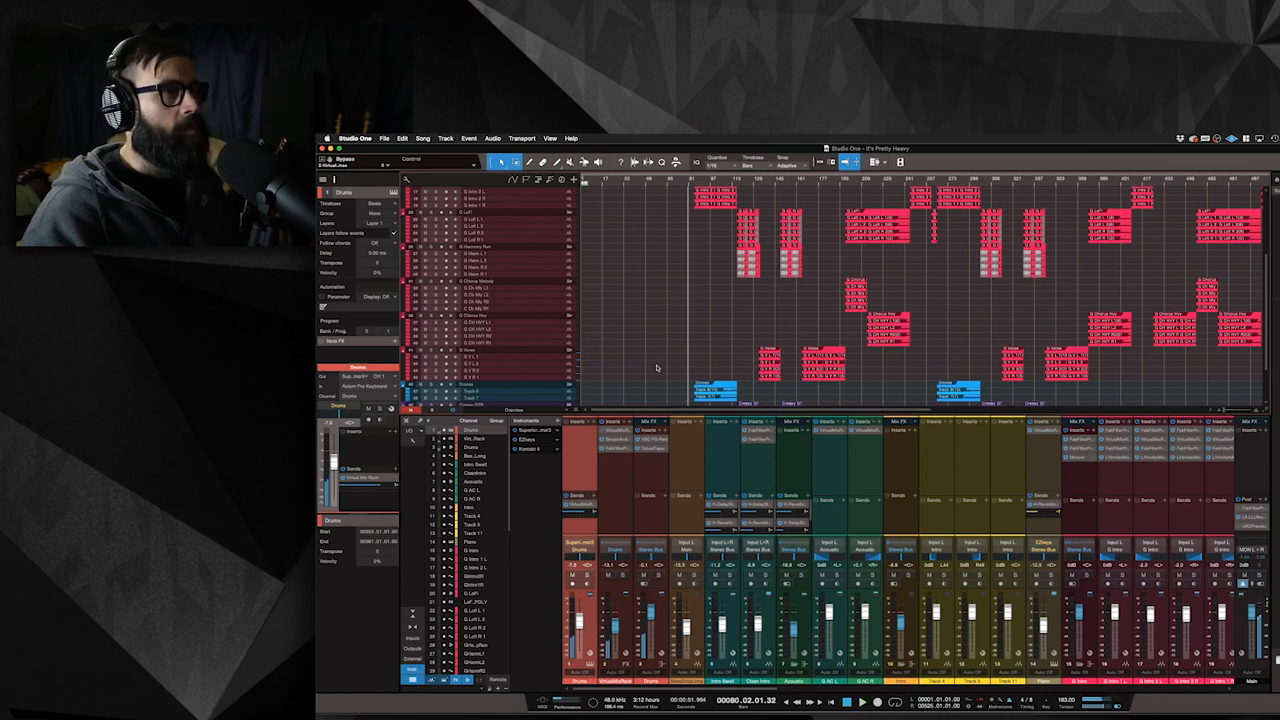
pyautogui.moveTo(664, 368)
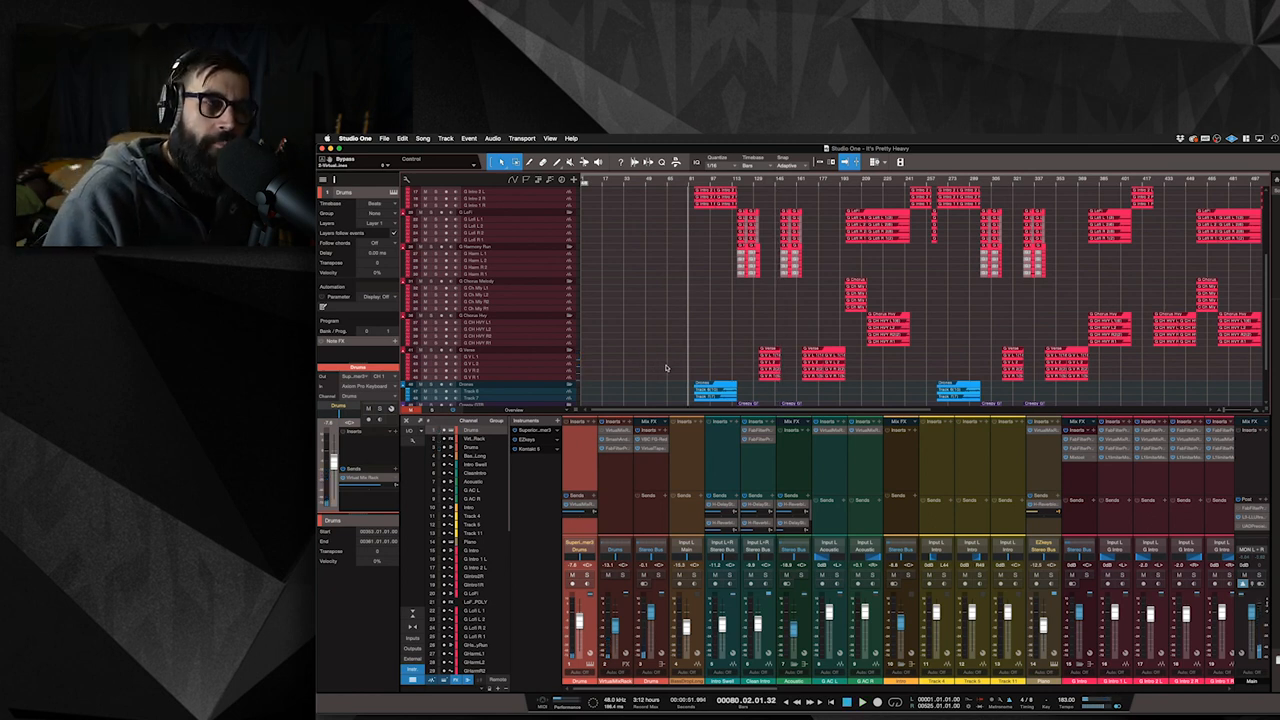